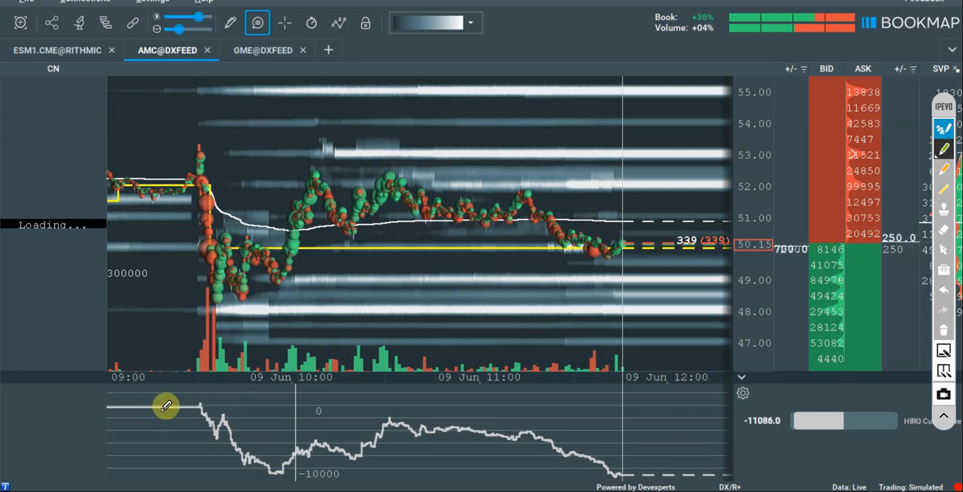
Draw a selloff trend line, recovery and rebound arrows on the AMC chart, then move to GME.
{"action": "left_click_drag", "start_coordinate": [165, 406], "coordinate": [264, 468]}
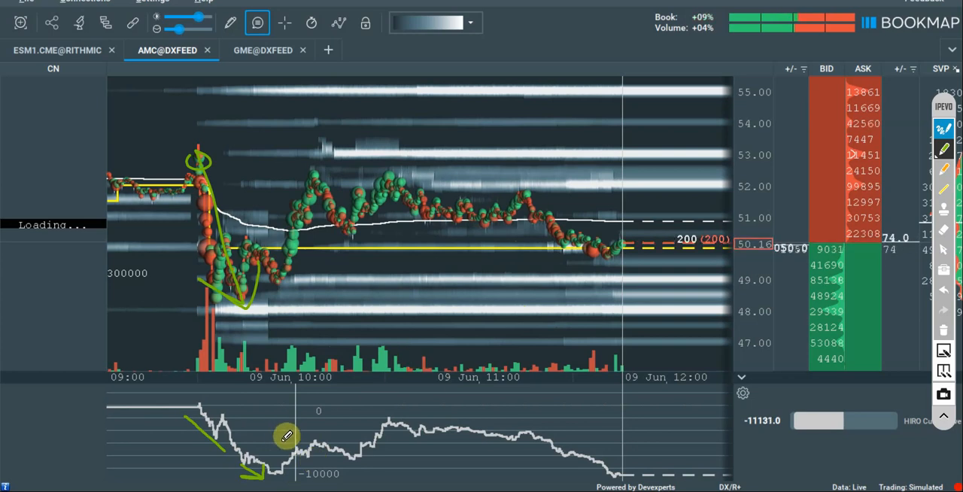
{"action": "left_click_drag", "start_coordinate": [289, 436], "coordinate": [385, 405]}
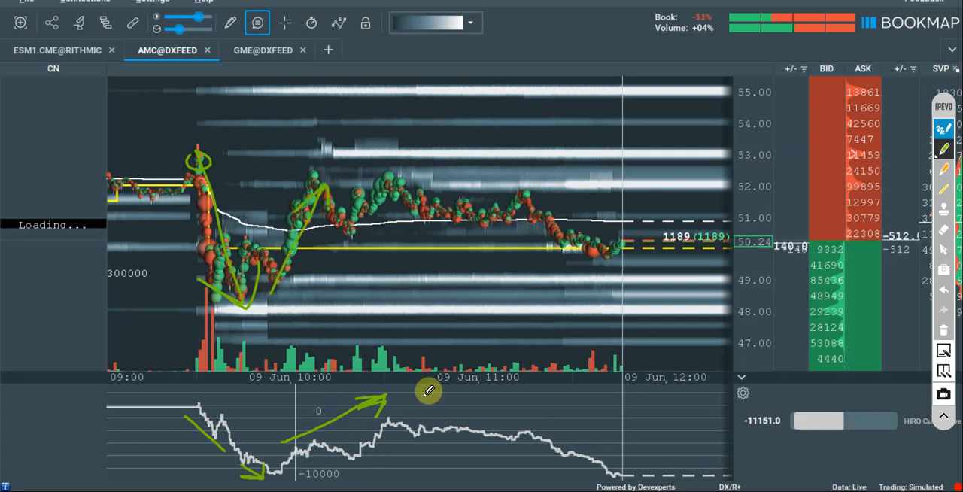
{"action": "left_click_drag", "start_coordinate": [428, 391], "coordinate": [639, 459]}
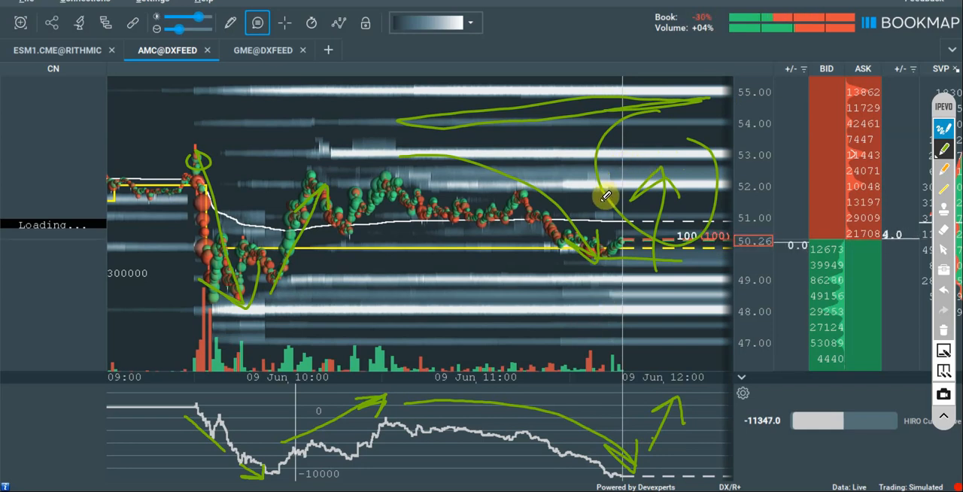
{"action": "left_click_drag", "start_coordinate": [602, 203], "coordinate": [650, 52]}
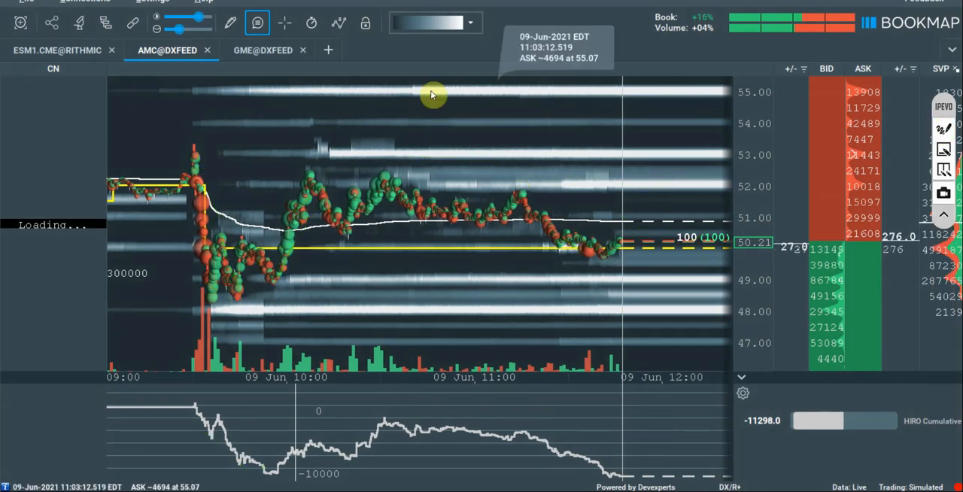
{"action": "left_click", "coordinate": [262, 50]}
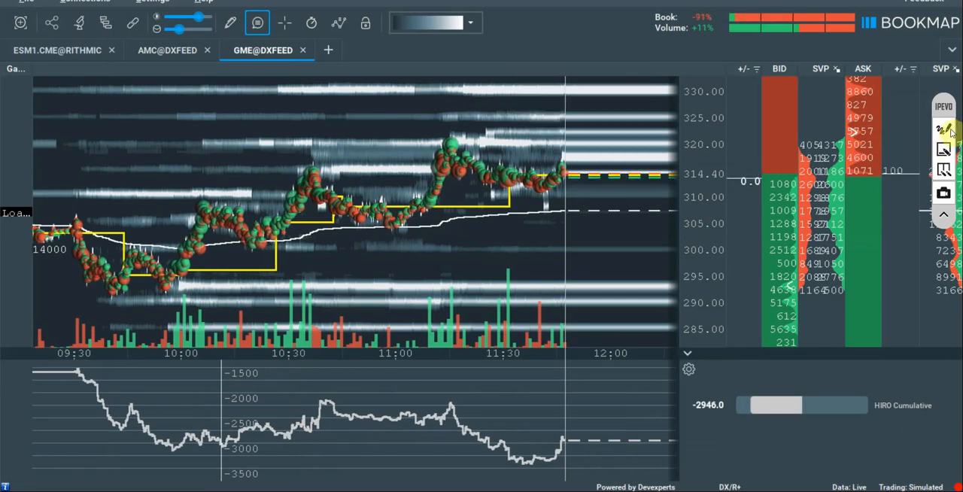
Circle GME's morning lows on the HIRO indicator and trace a line along its rise.
{"action": "left_click", "coordinate": [943, 130]}
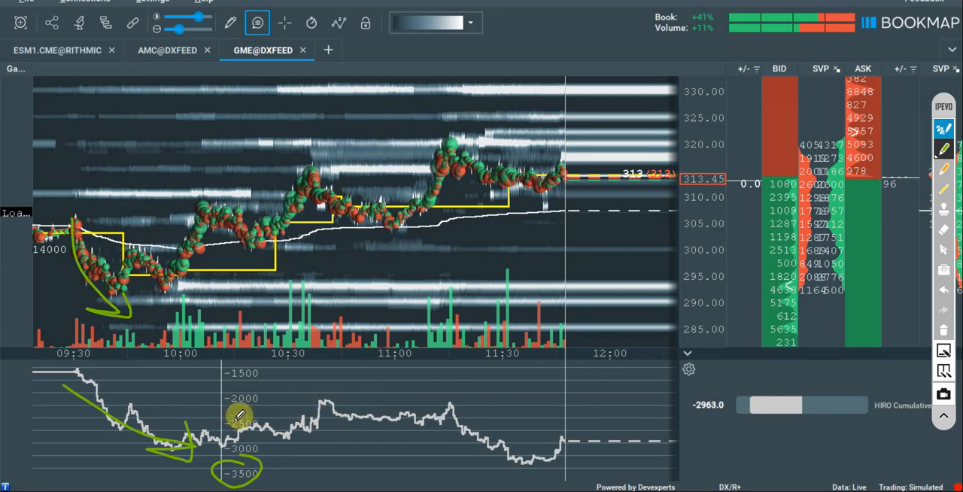
{"action": "left_click_drag", "start_coordinate": [240, 413], "coordinate": [444, 397]}
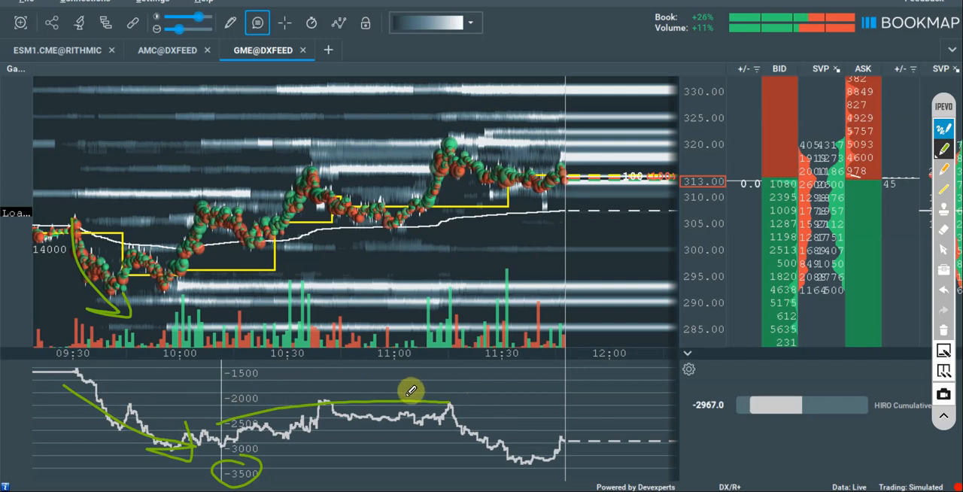
{"action": "left_click_drag", "start_coordinate": [440, 394], "coordinate": [530, 437]}
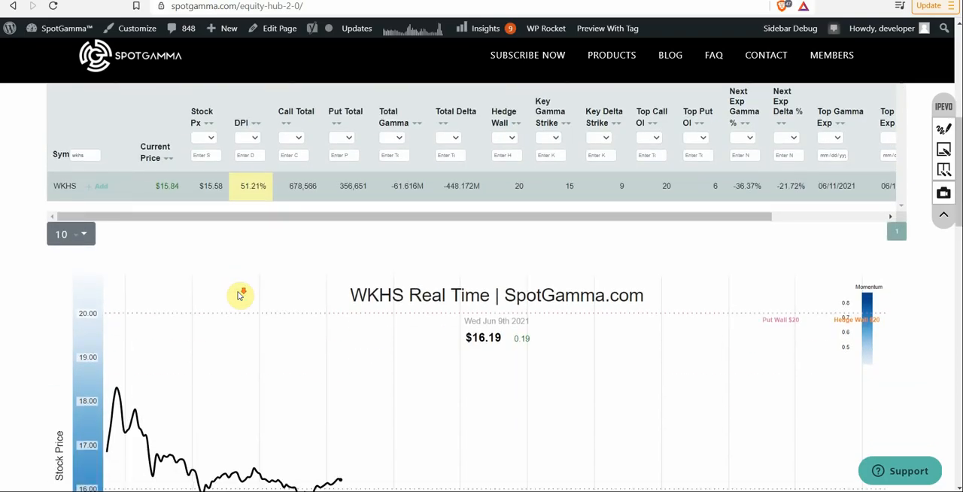
Scroll past the WKHS data row until its real-time price chart fills the page.
{"action": "scroll", "scroll_direction": "down", "scroll_amount": 3}
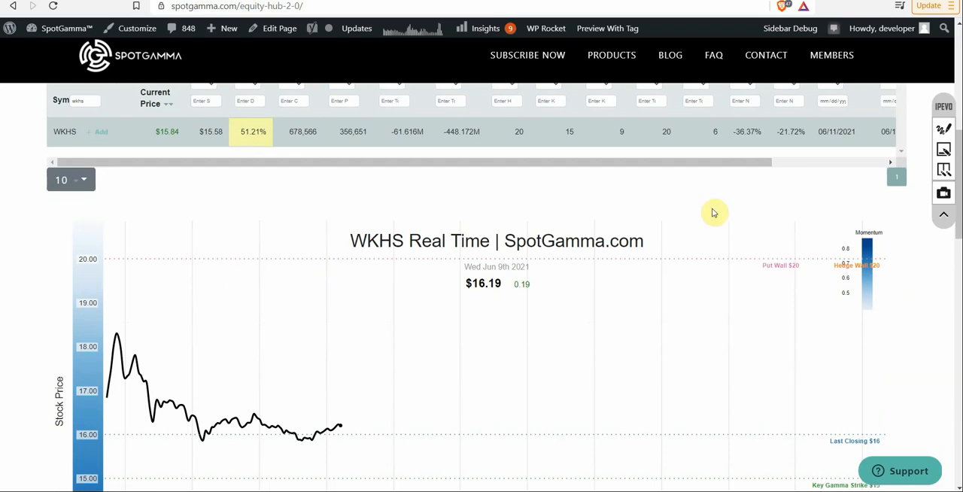
{"action": "scroll", "scroll_direction": "down", "scroll_amount": 3}
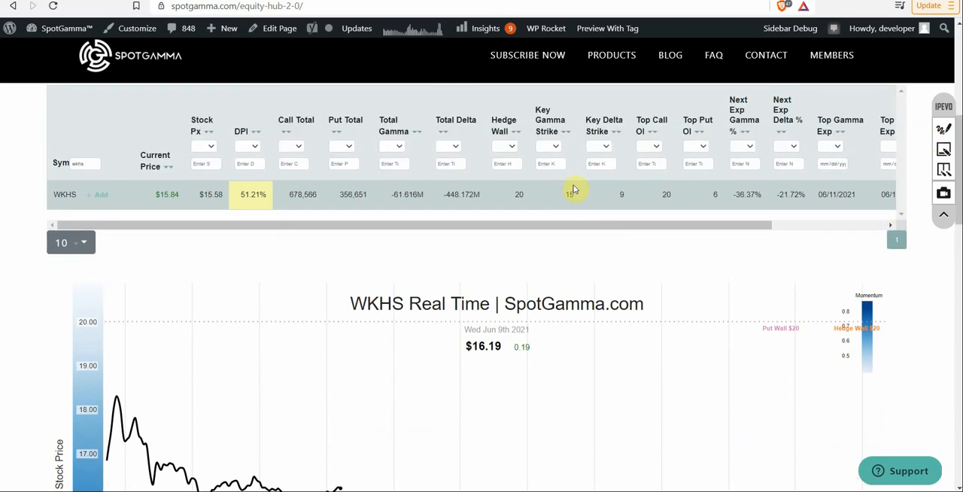
{"action": "scroll", "scroll_direction": "down", "scroll_amount": 3}
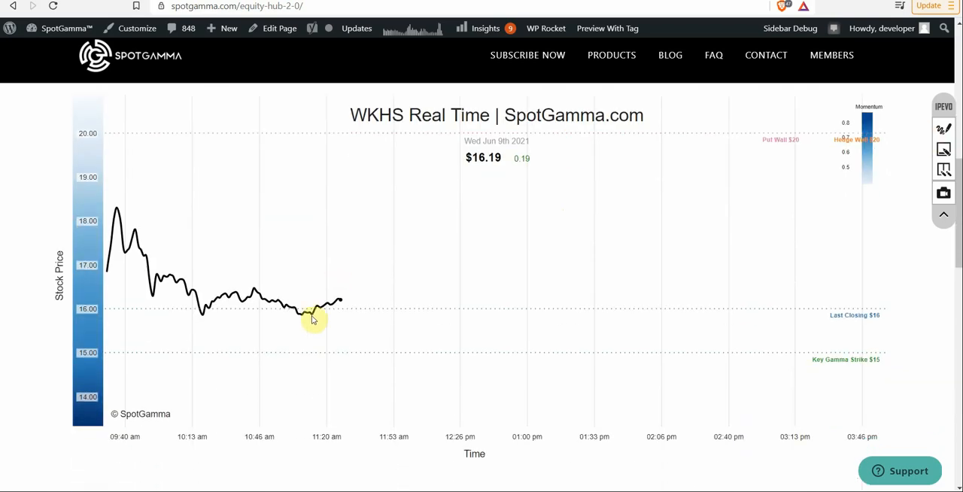
Scroll to WKHS's 5-Day History table, point out a key value, and continue down toward CLOV.
{"action": "scroll", "scroll_direction": "down", "scroll_amount": 3}
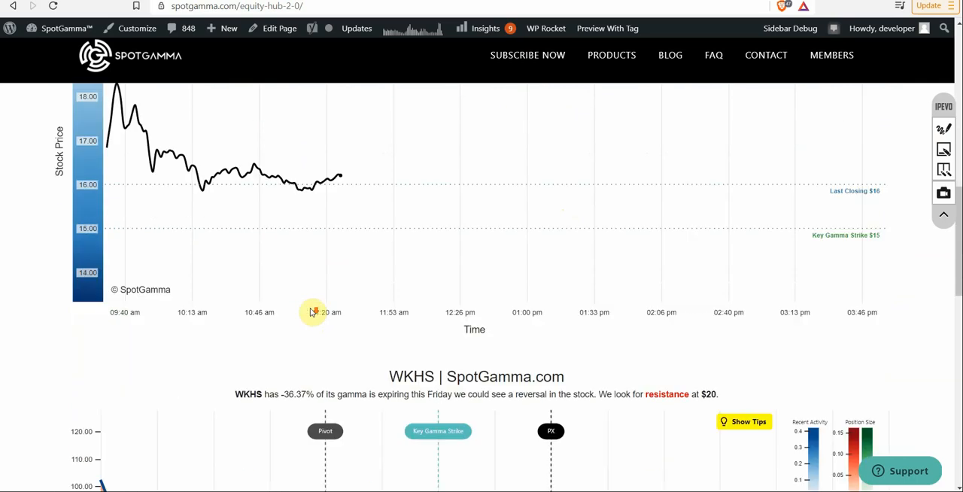
{"action": "scroll", "scroll_direction": "down", "scroll_amount": 3}
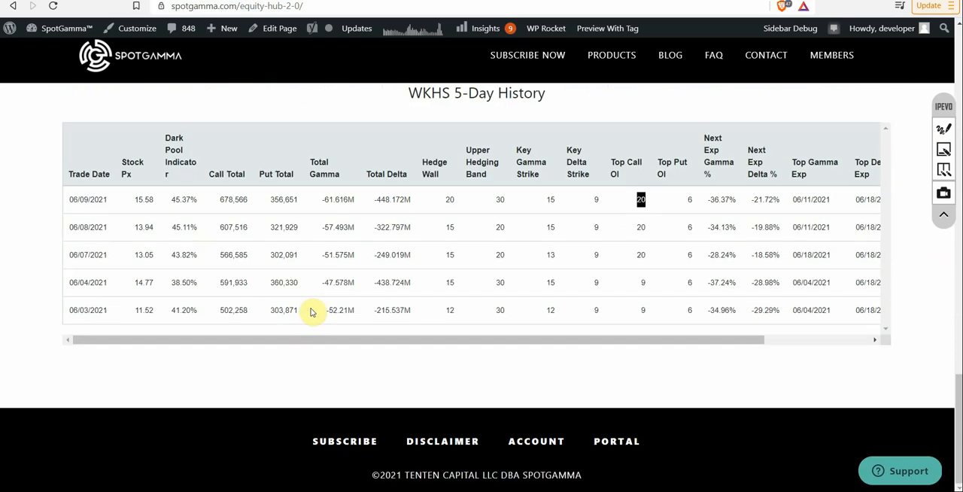
{"action": "mouse_move", "coordinate": [551, 292]}
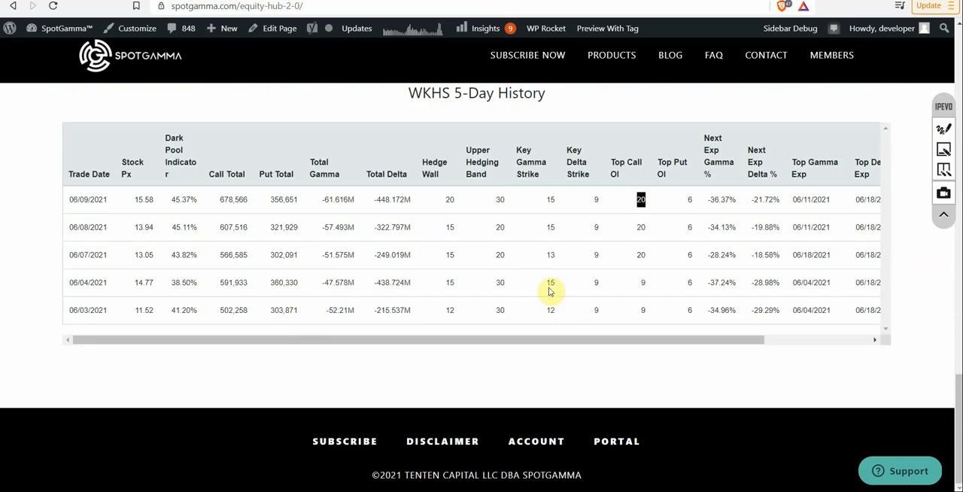
{"action": "mouse_move", "coordinate": [545, 202]}
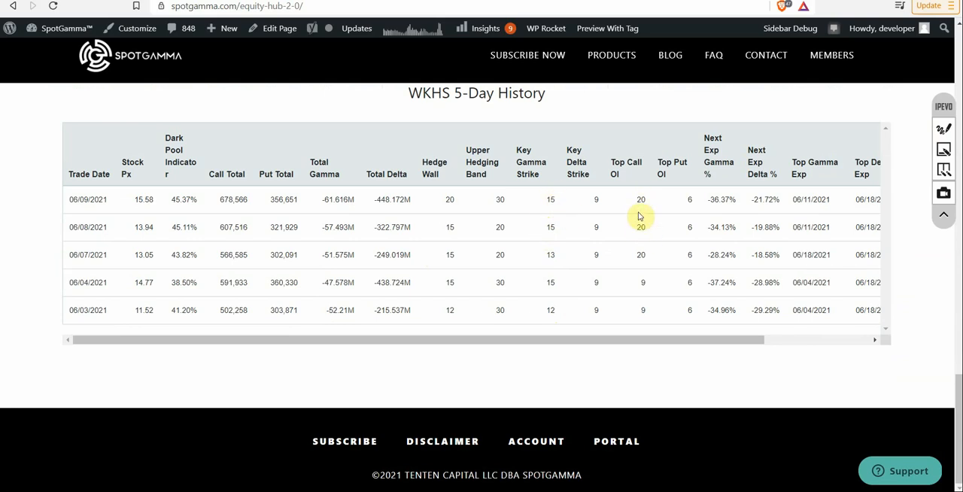
{"action": "mouse_move", "coordinate": [560, 199]}
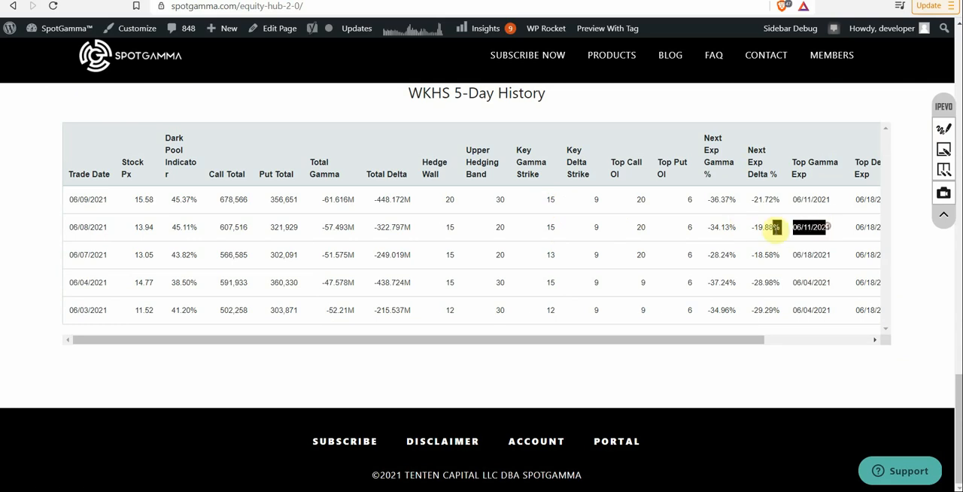
{"action": "left_click", "coordinate": [551, 226]}
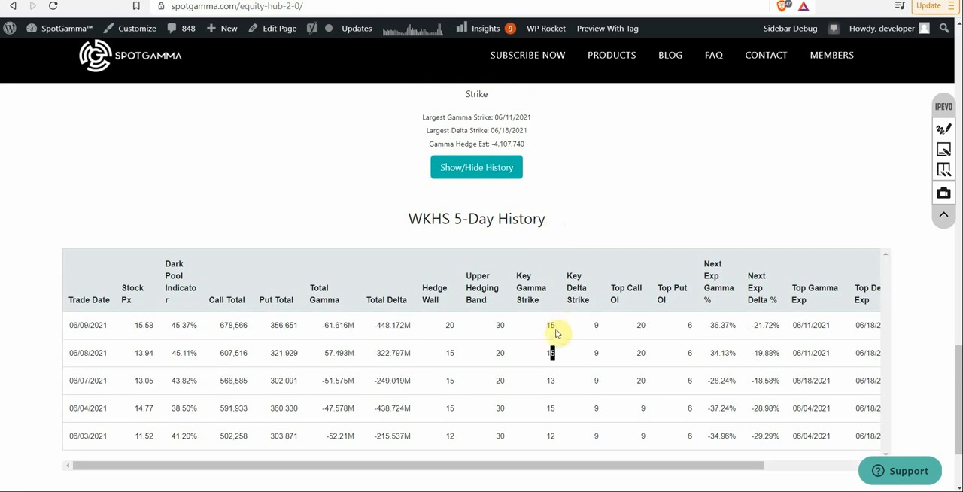
{"action": "scroll", "scroll_direction": "down", "scroll_amount": 3}
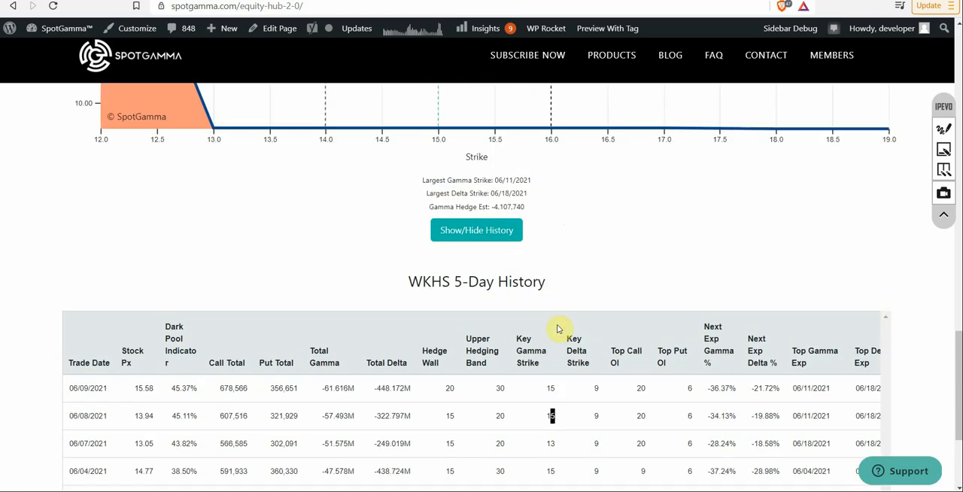
{"action": "scroll", "scroll_direction": "down", "scroll_amount": 3}
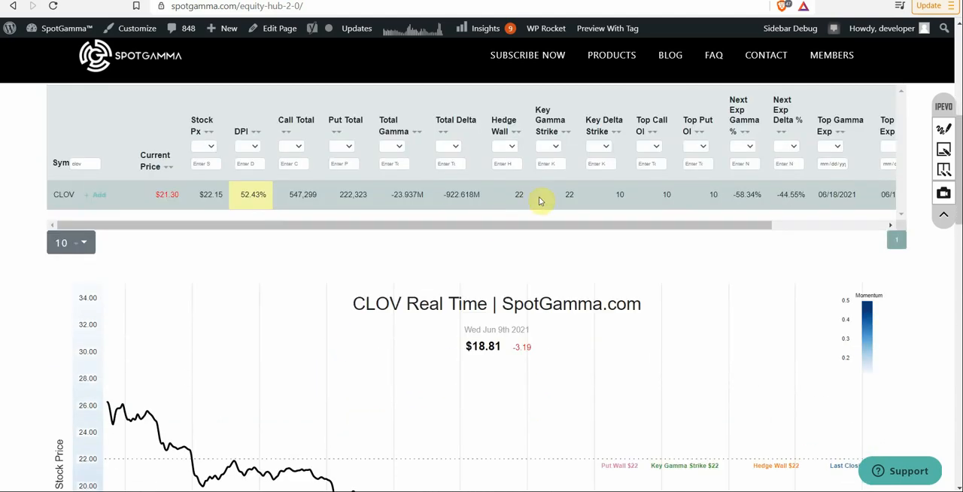
{"action": "mouse_move", "coordinate": [558, 201]}
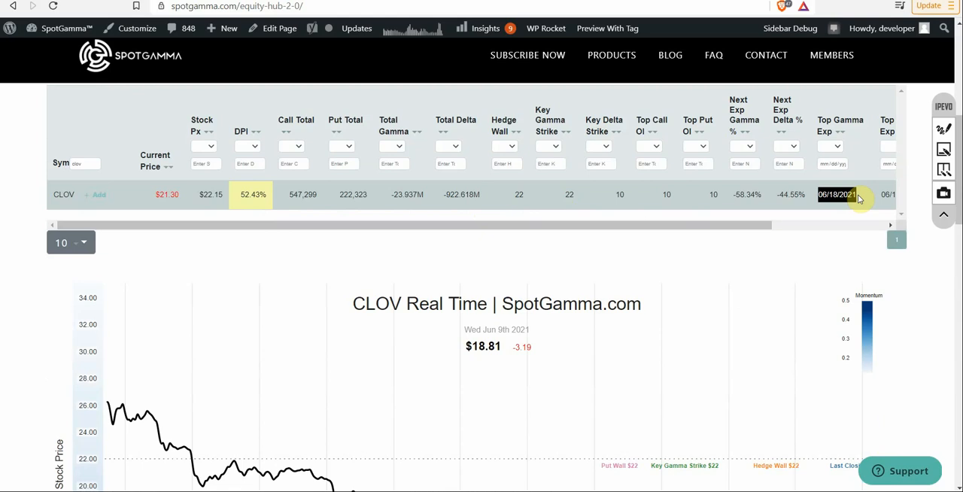
{"action": "mouse_move", "coordinate": [824, 235]}
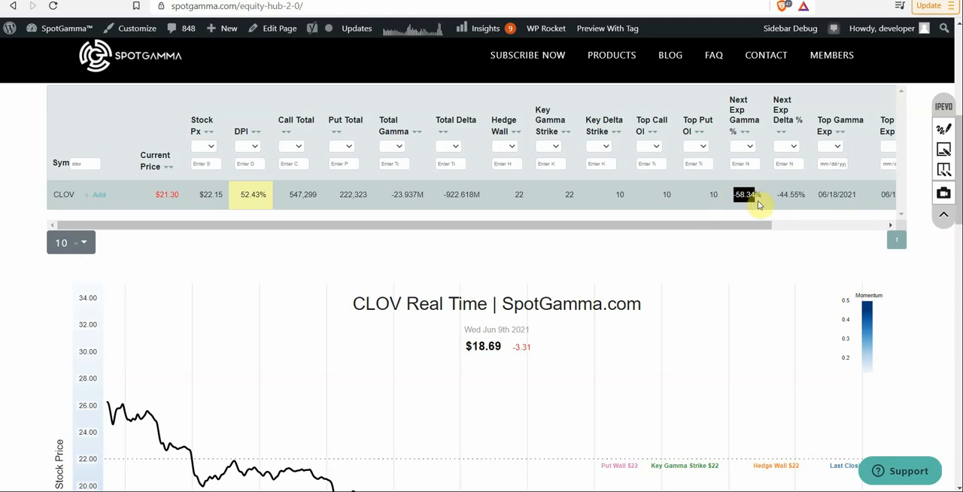
{"action": "mouse_move", "coordinate": [760, 268]}
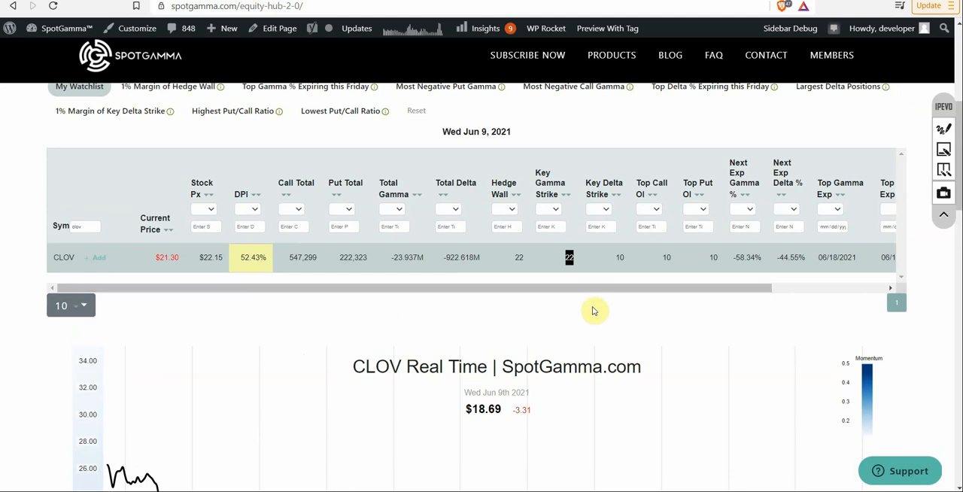
{"action": "scroll", "scroll_direction": "down", "scroll_amount": 3}
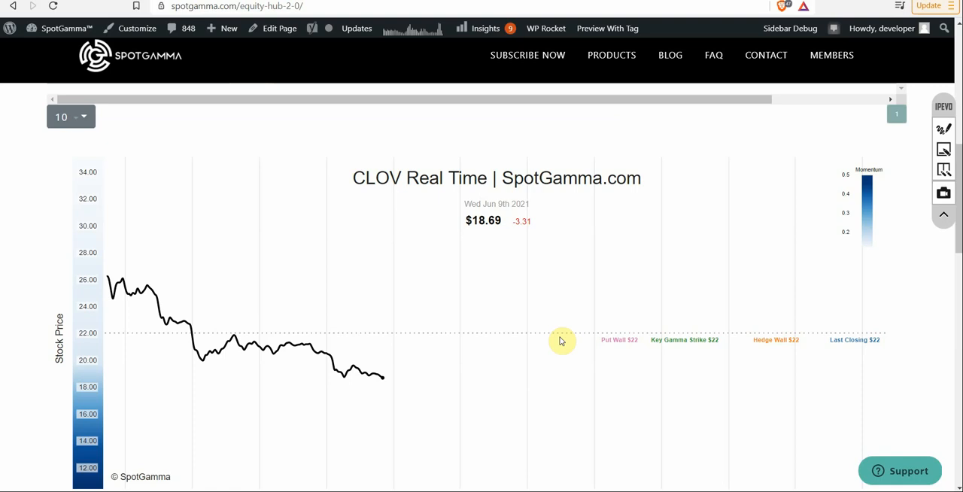
{"action": "mouse_move", "coordinate": [584, 349]}
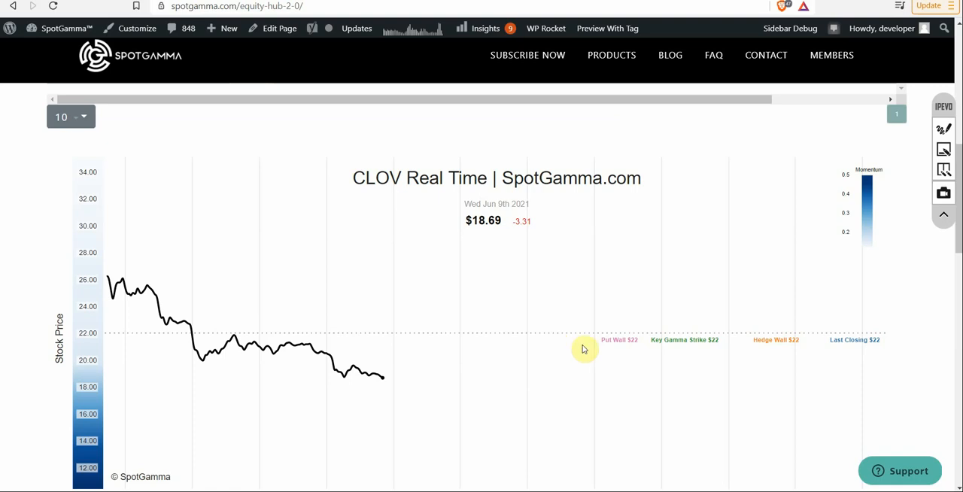
{"action": "mouse_move", "coordinate": [464, 376]}
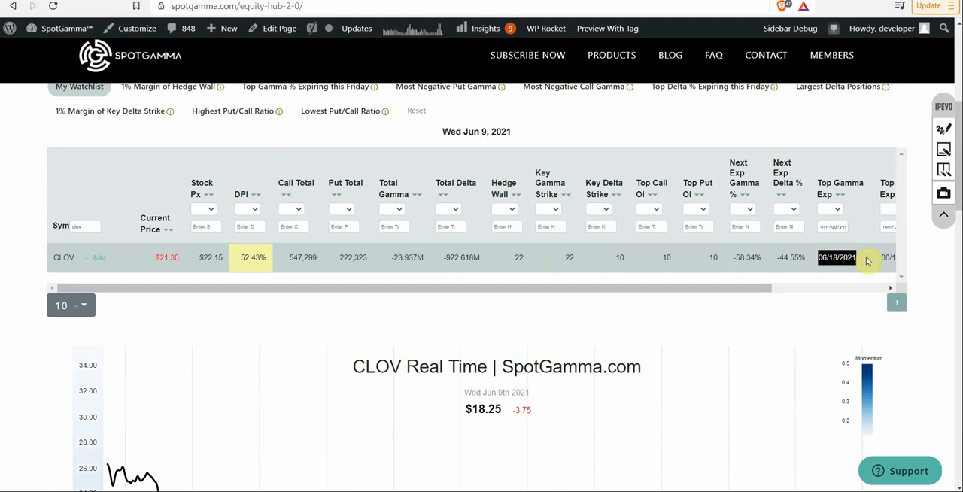
Reveal CLOV's Top Delta Exp, call volume 1,124,272 and put volume 339,179 columns.
{"action": "scroll", "scroll_direction": "down", "scroll_amount": 3}
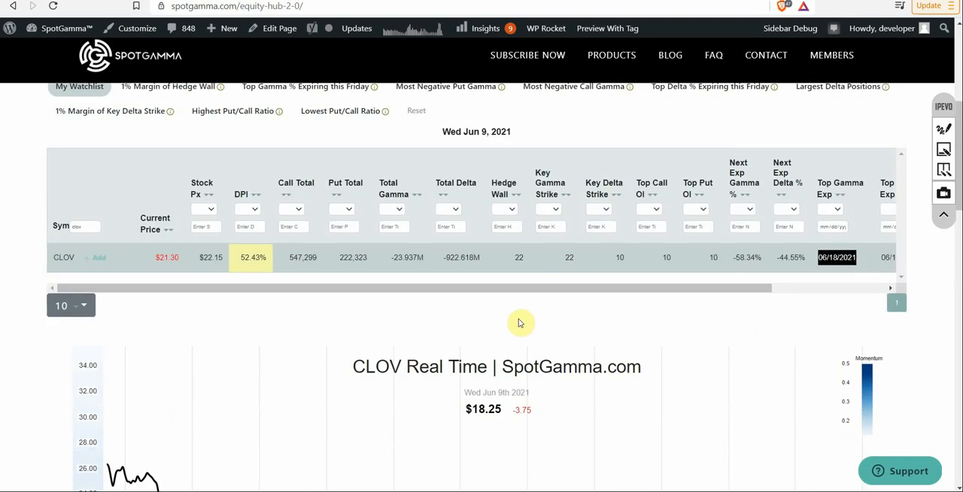
{"action": "scroll", "scroll_direction": "right", "scroll_amount": 3}
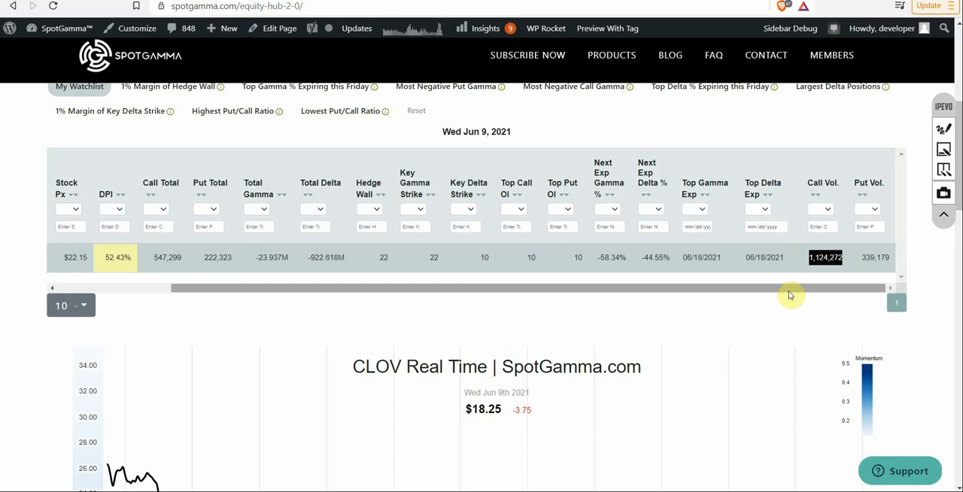
{"action": "mouse_move", "coordinate": [762, 298]}
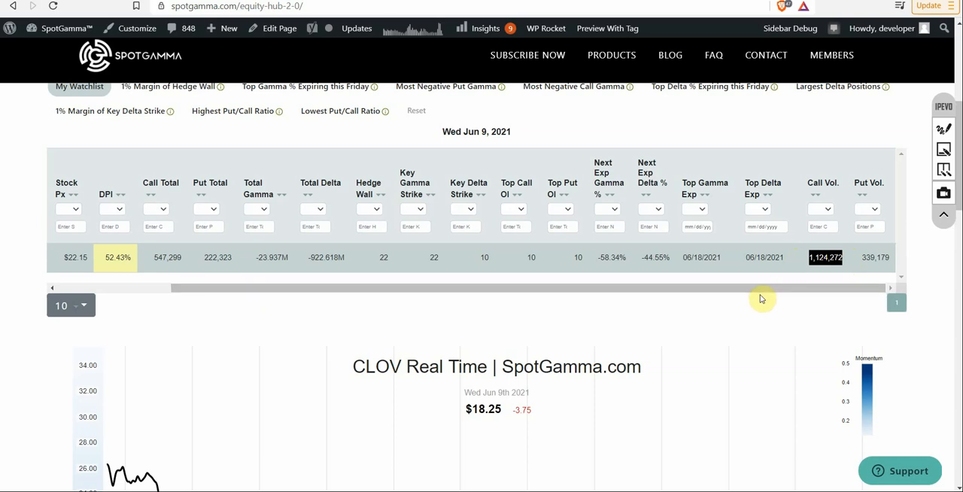